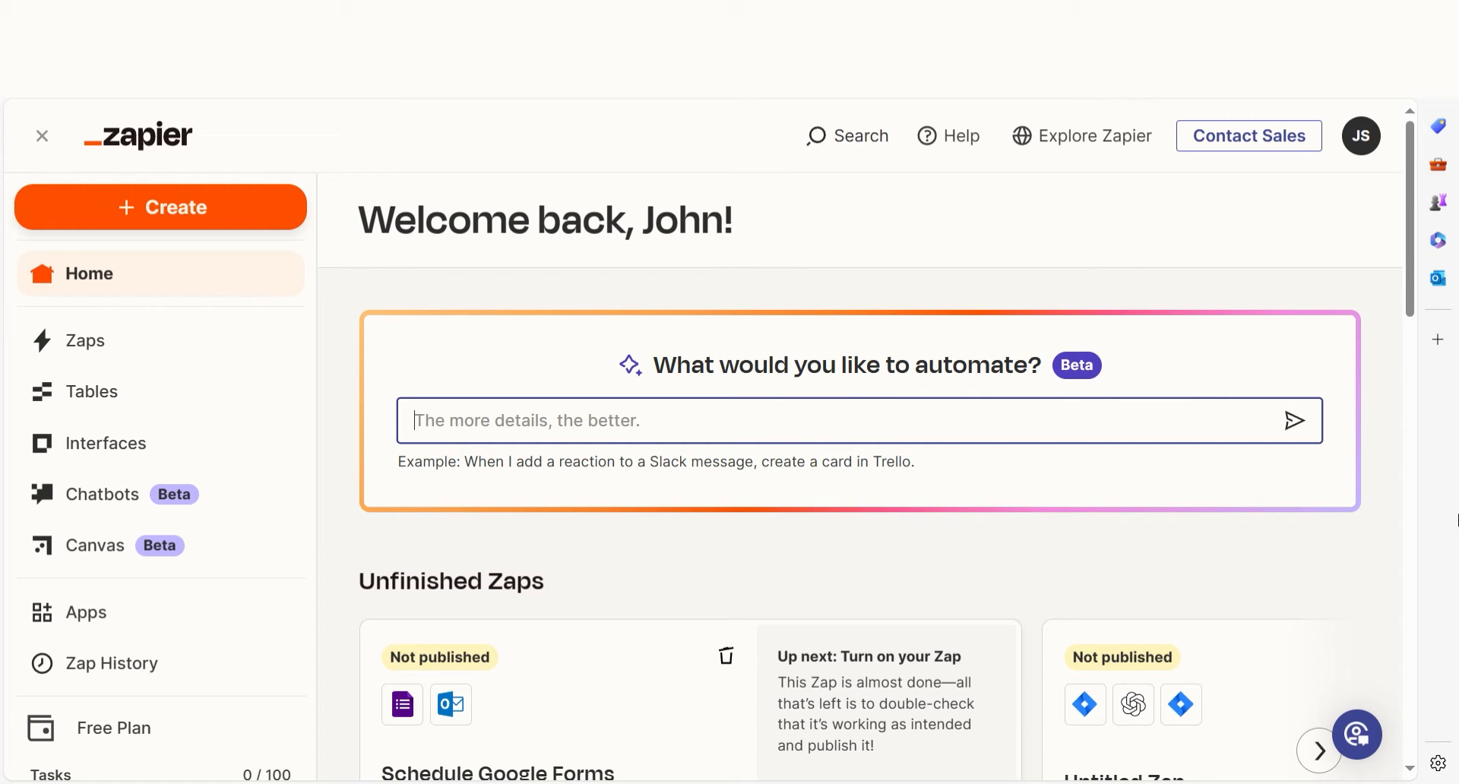
Describe 'facebook messenger to google sheets' and build the suggested Messenger-to-Sheets Zap
type("facebook messenger to google sheets")
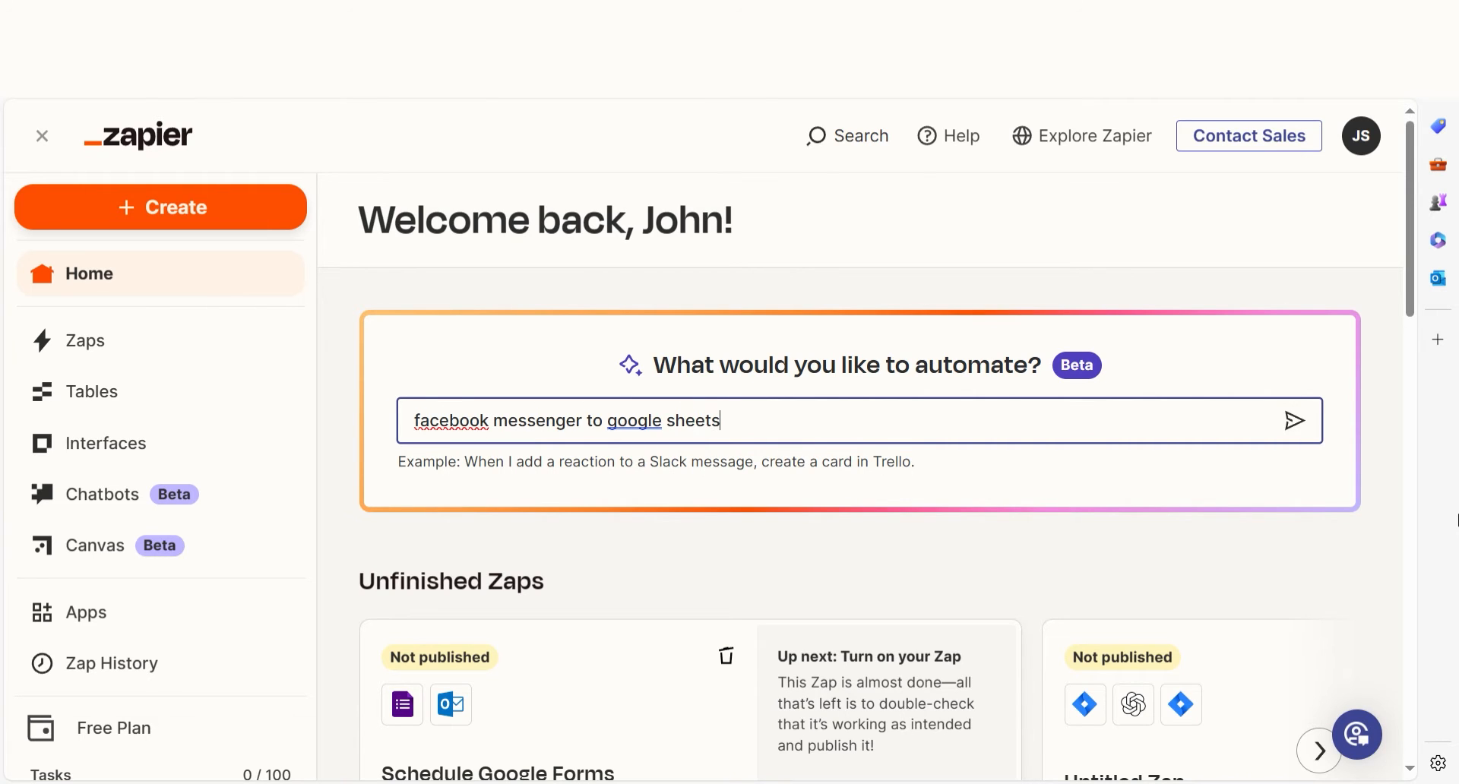
left_click(1293, 419)
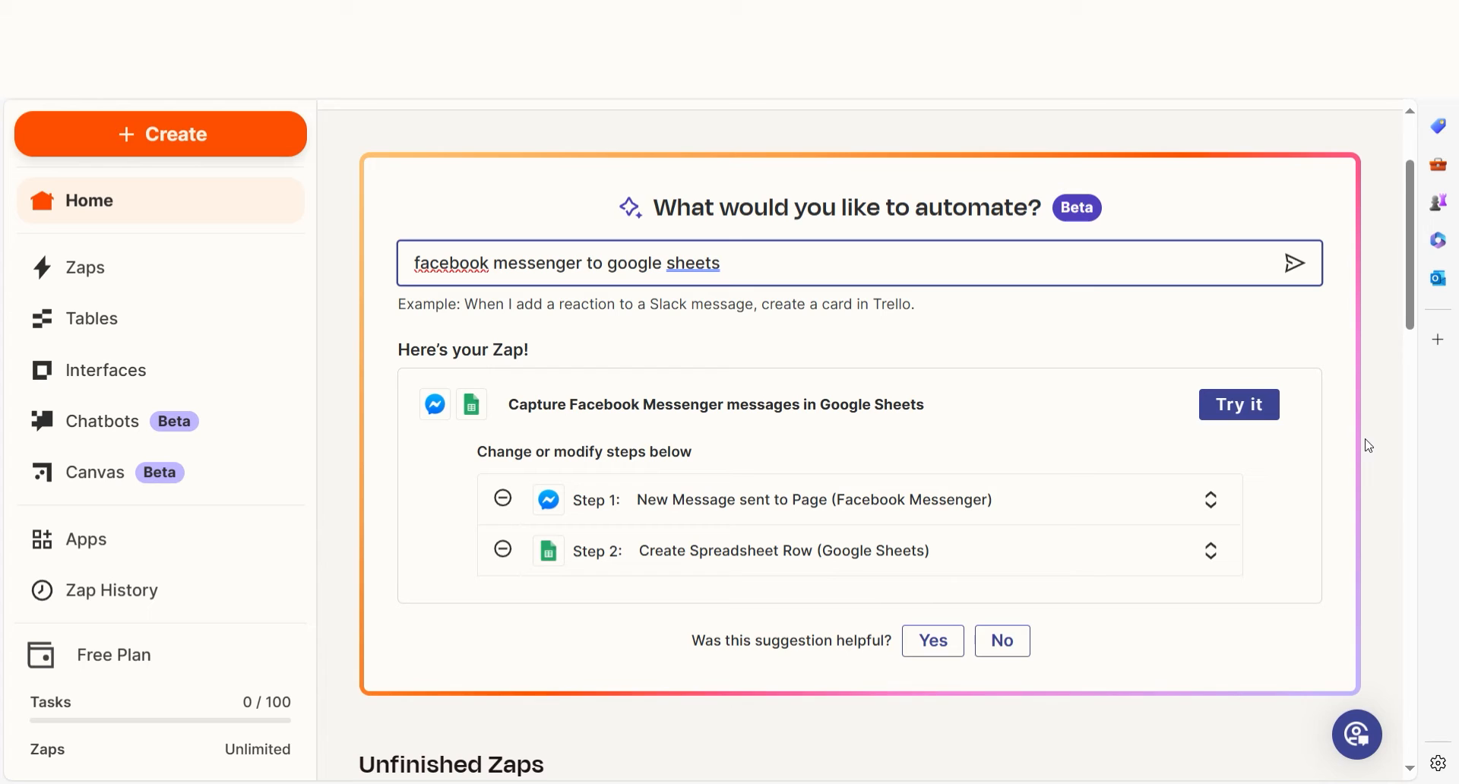
left_click(1239, 405)
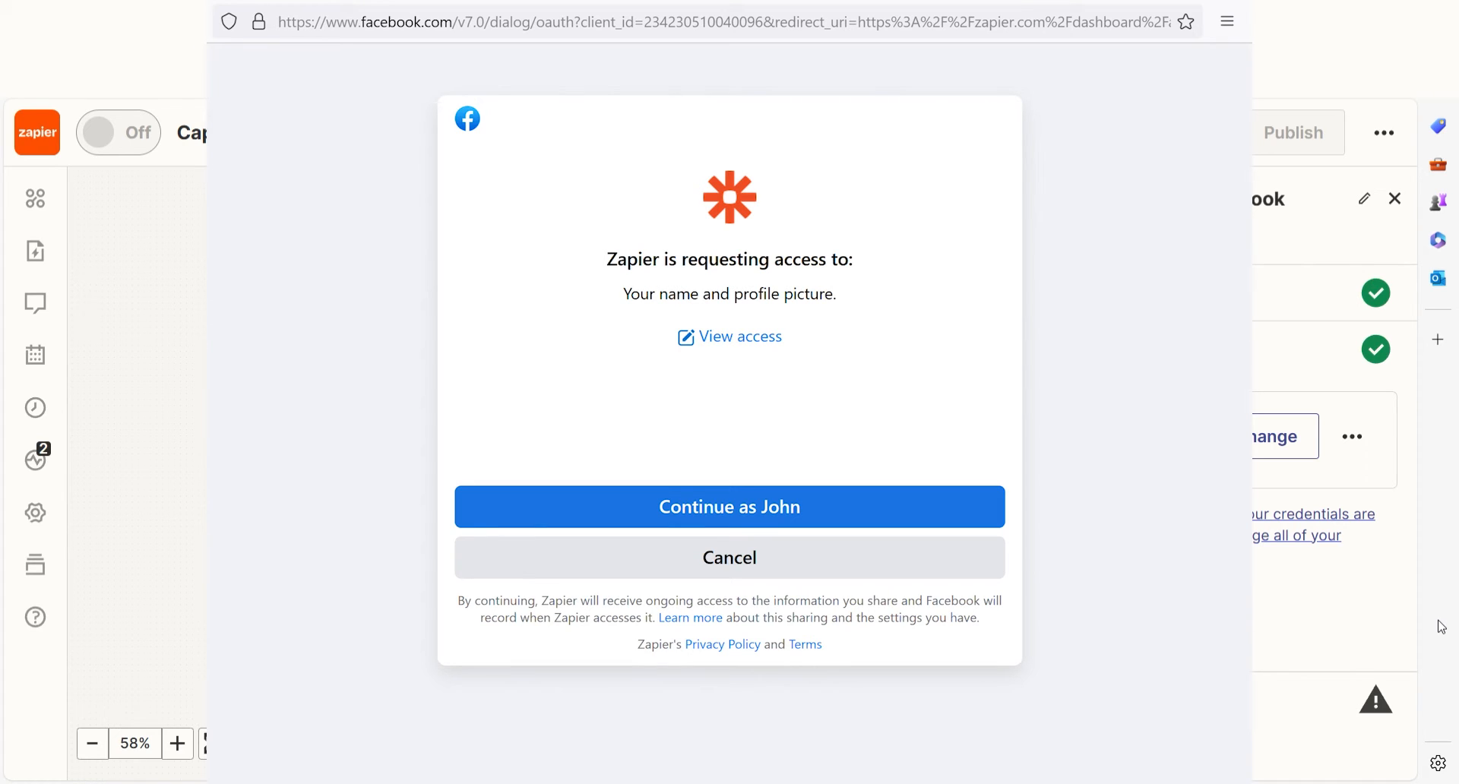
mouse_move(1052, 618)
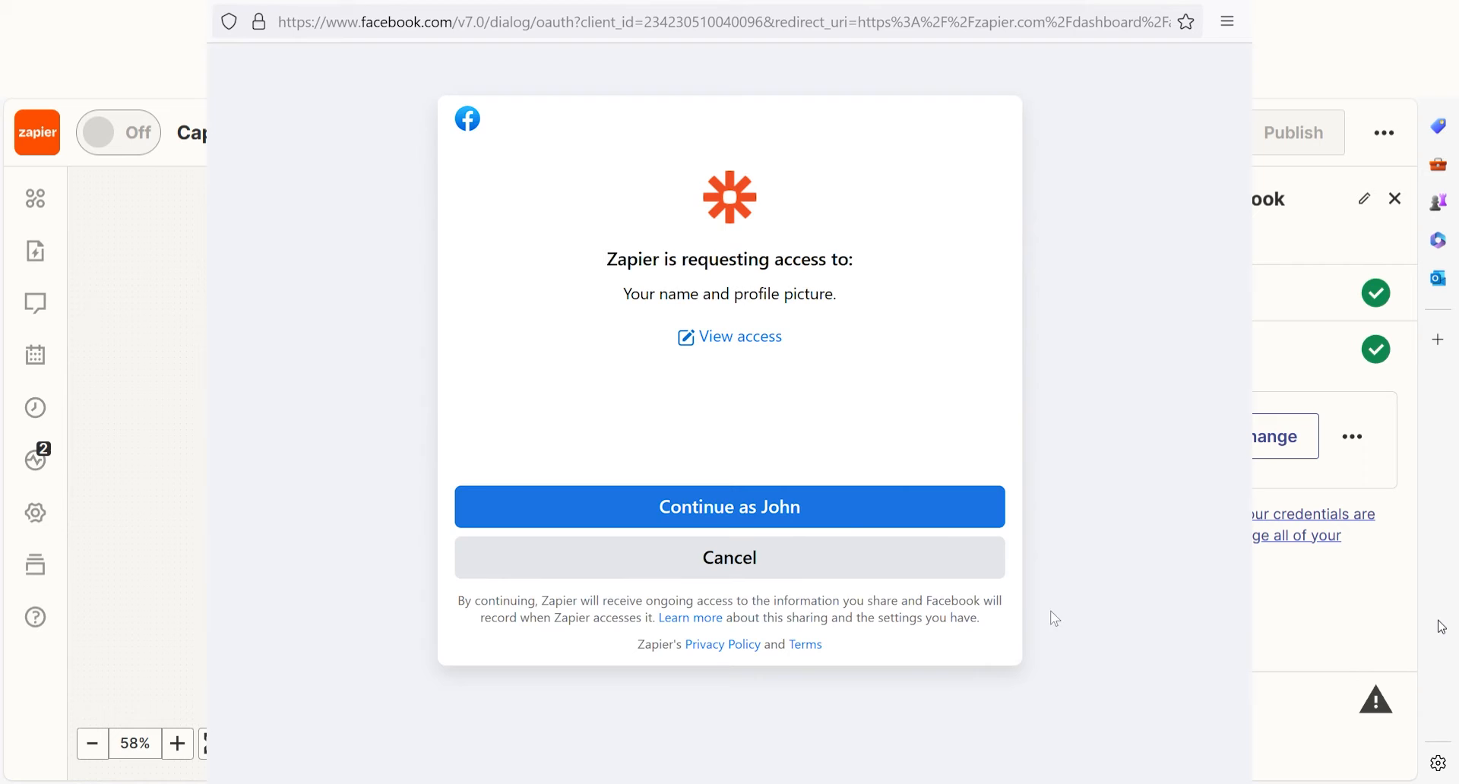
Grant Zapier access to the Facebook account in the authorization popup
left_click(730, 507)
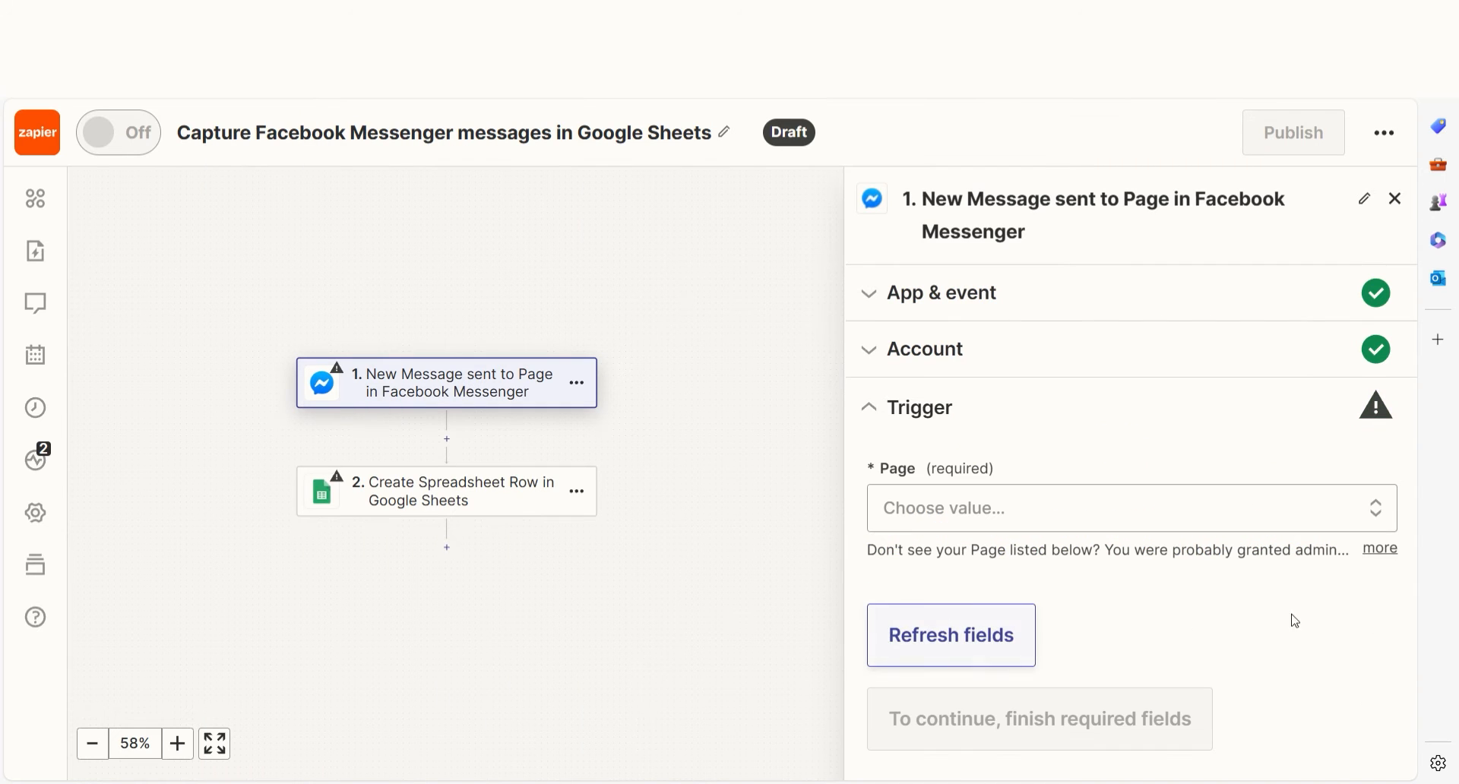
Watch Zapier Page, test the trigger for a sample message, and continue to step 2
left_click(1116, 507)
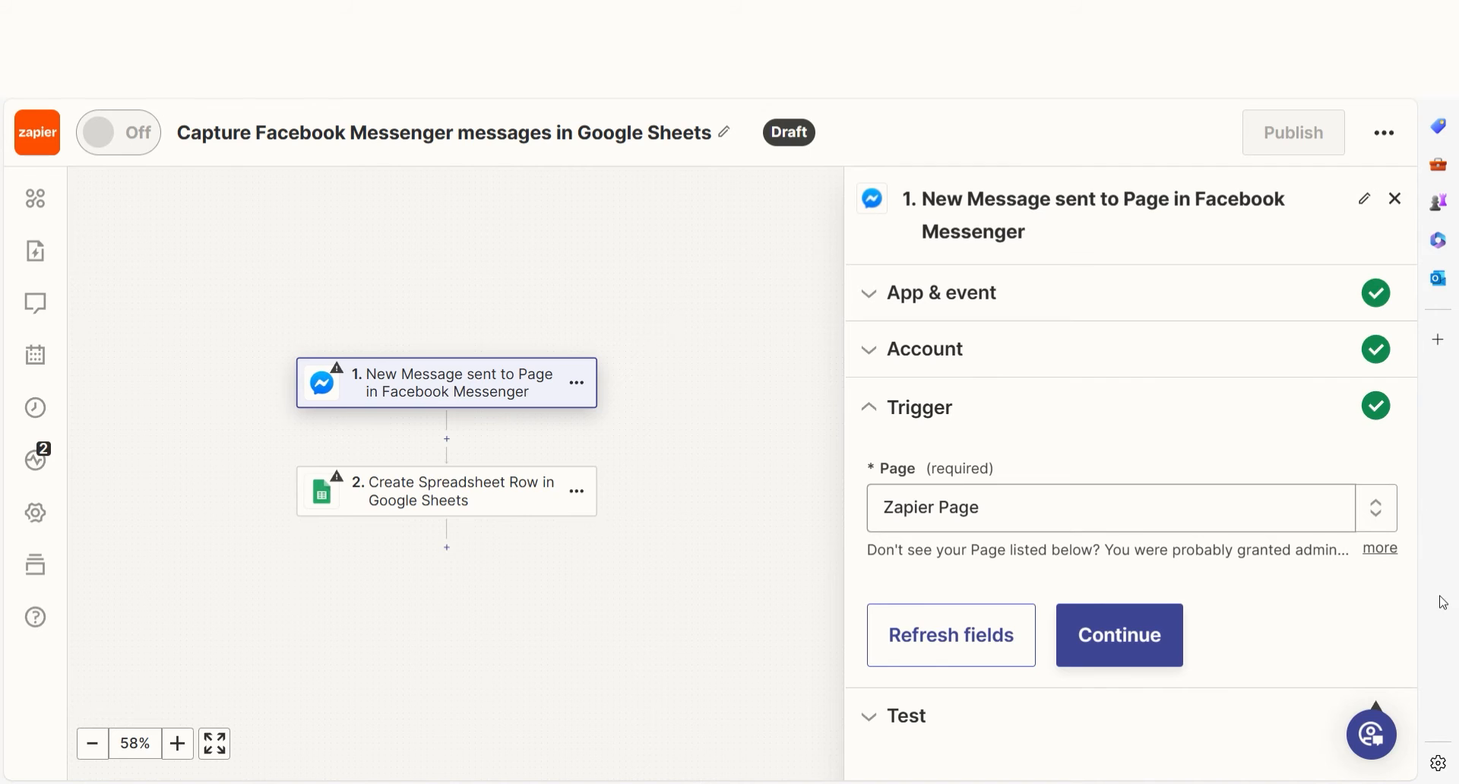
left_click(1118, 635)
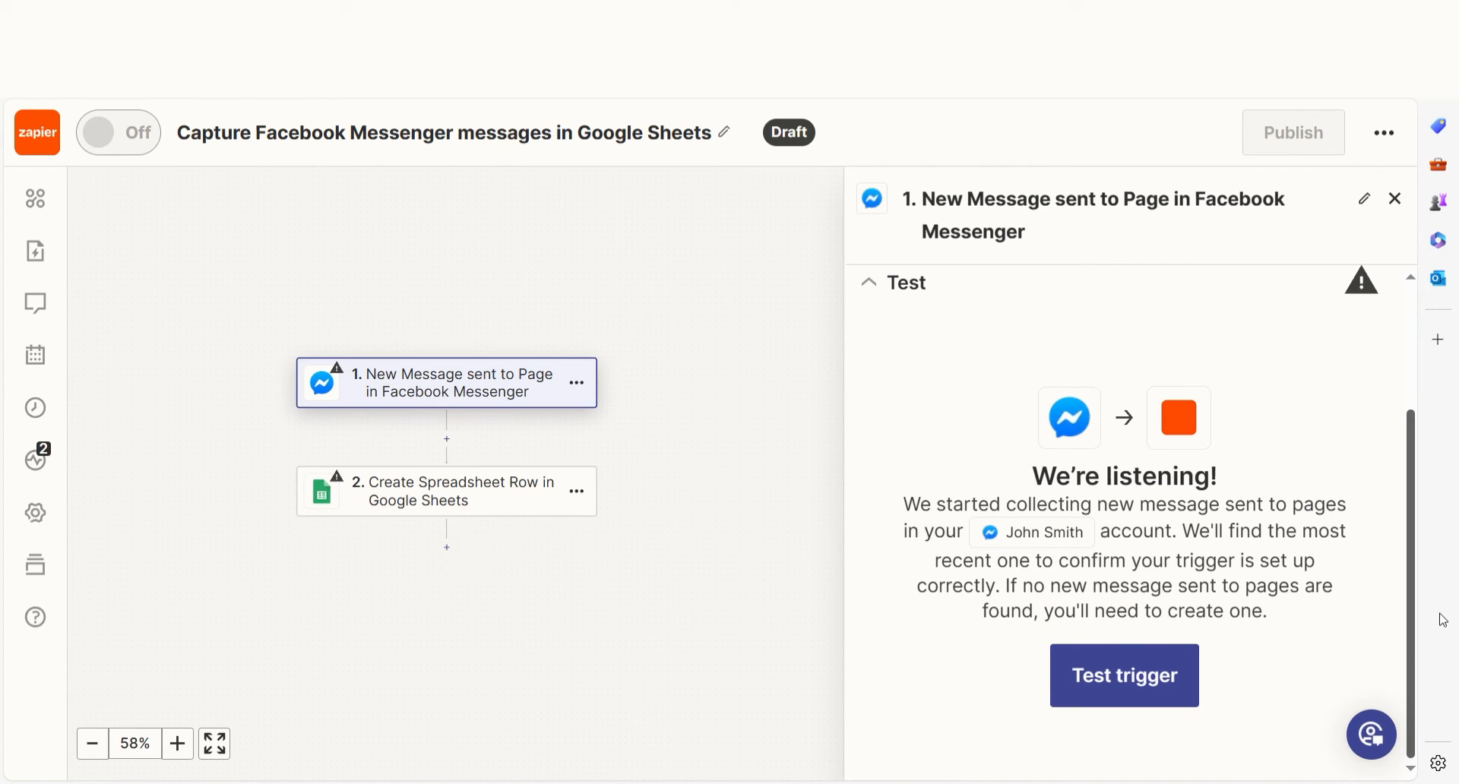
mouse_move(1431, 660)
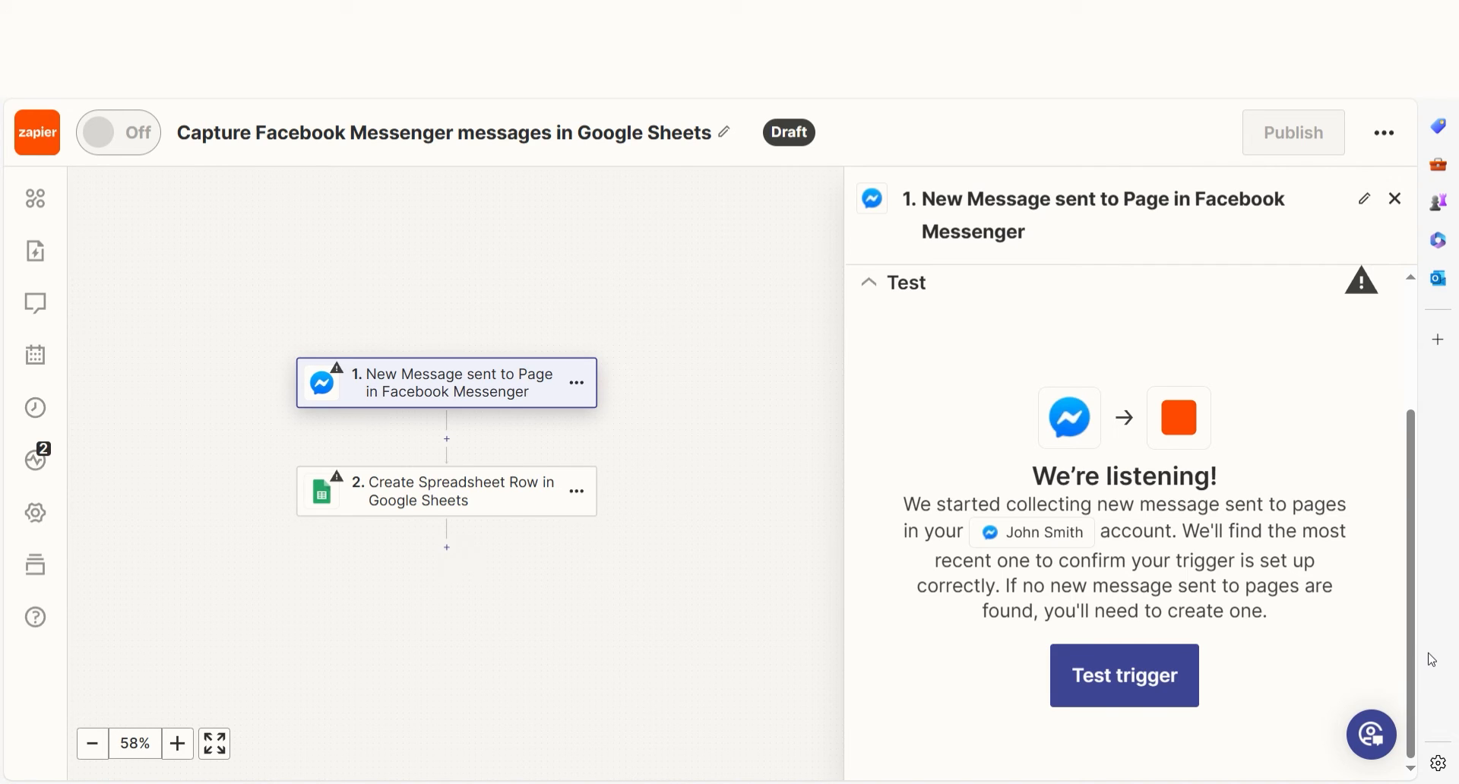
left_click(1123, 675)
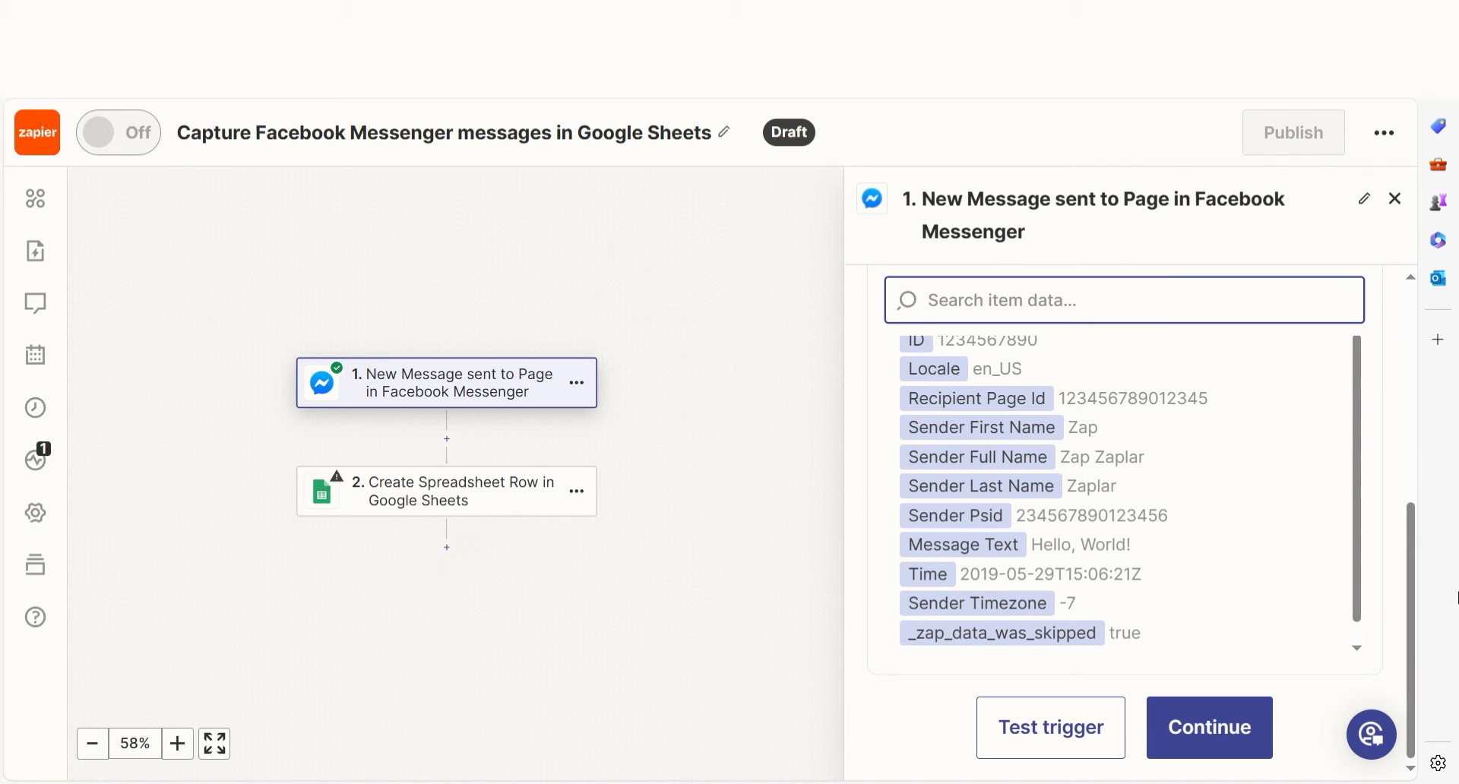
left_click(446, 490)
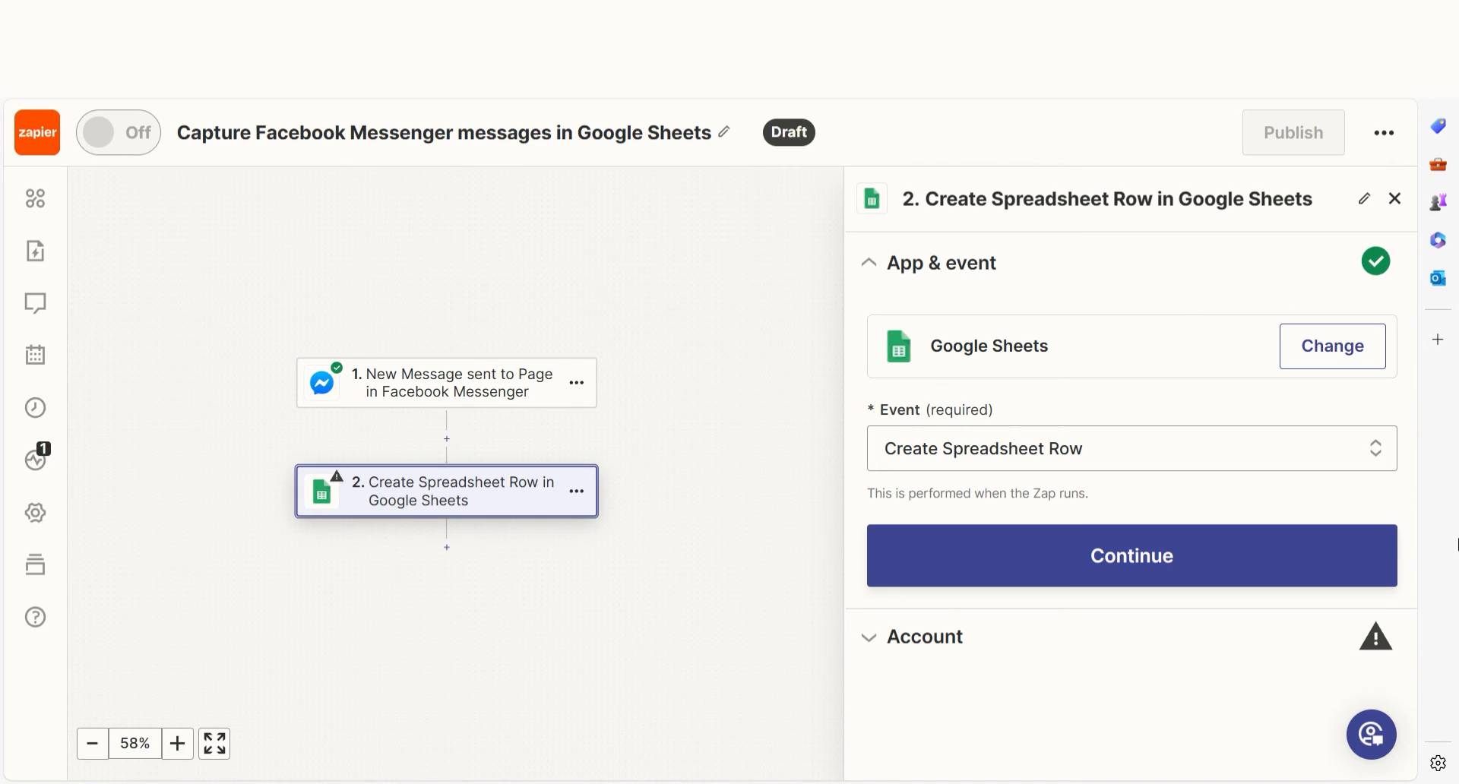
Keep the Create Spreadsheet Row event and allow Zapier to access the Google account
left_click(1130, 555)
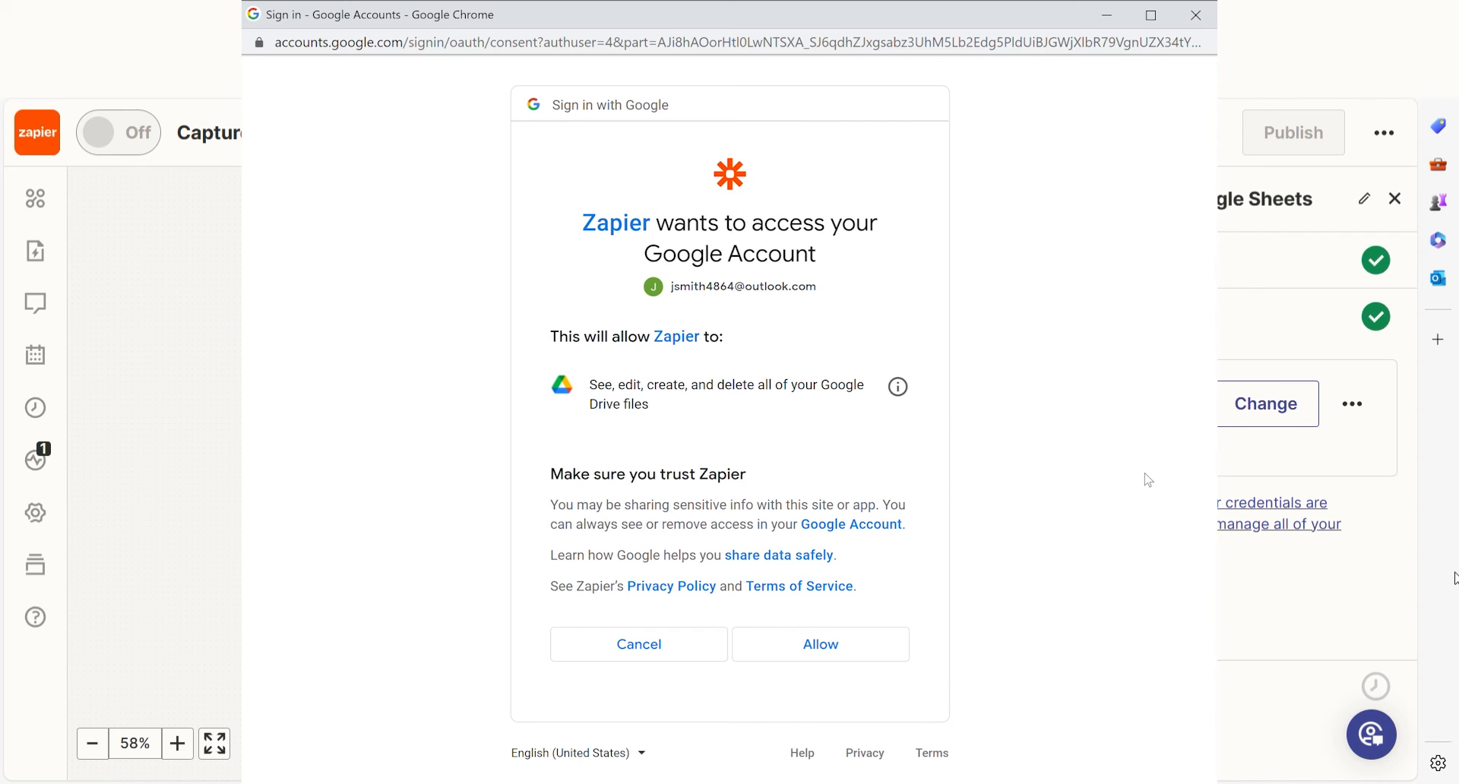
left_click(819, 643)
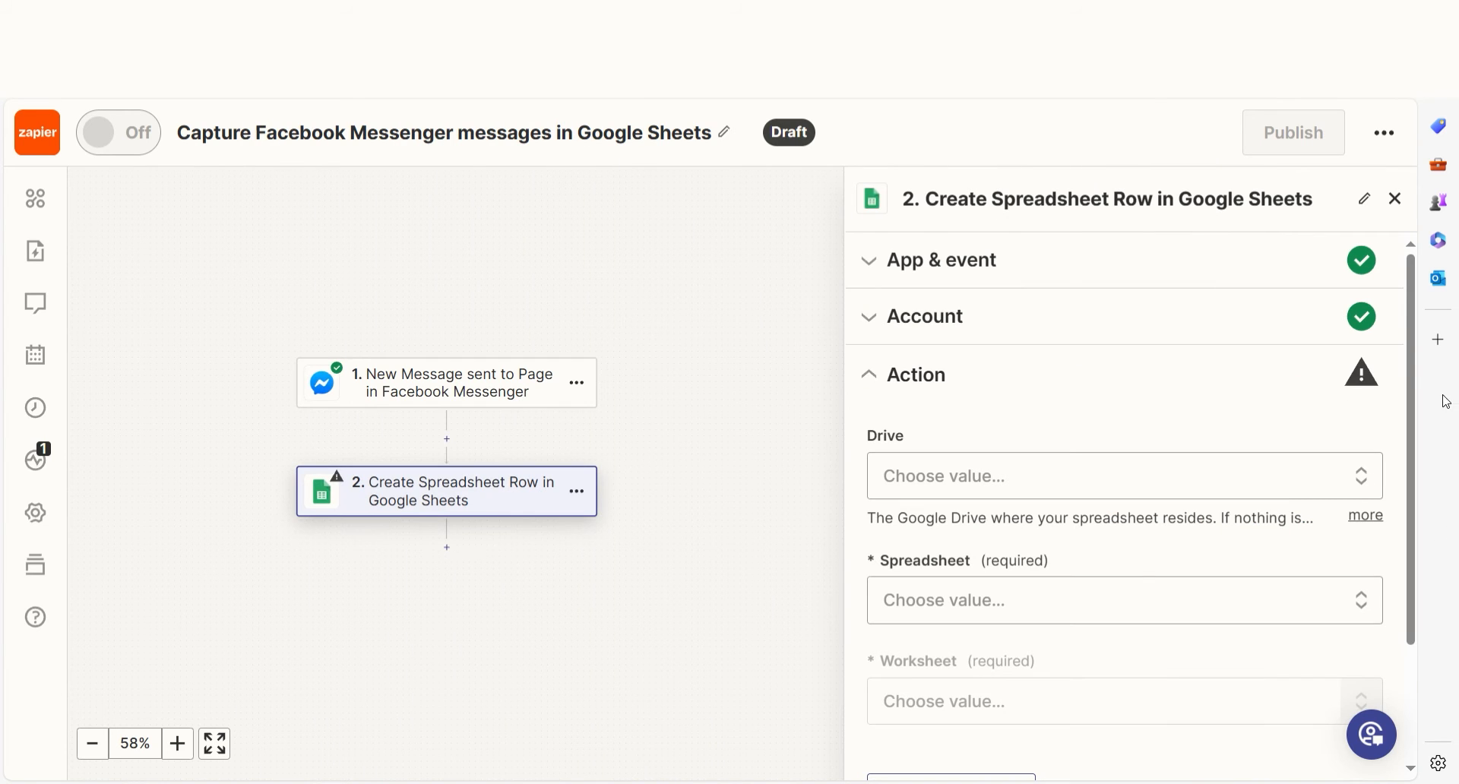
Pick the target spreadsheet, map Sender, Subject and Date Sent, and send a test row
scroll("down", 3)
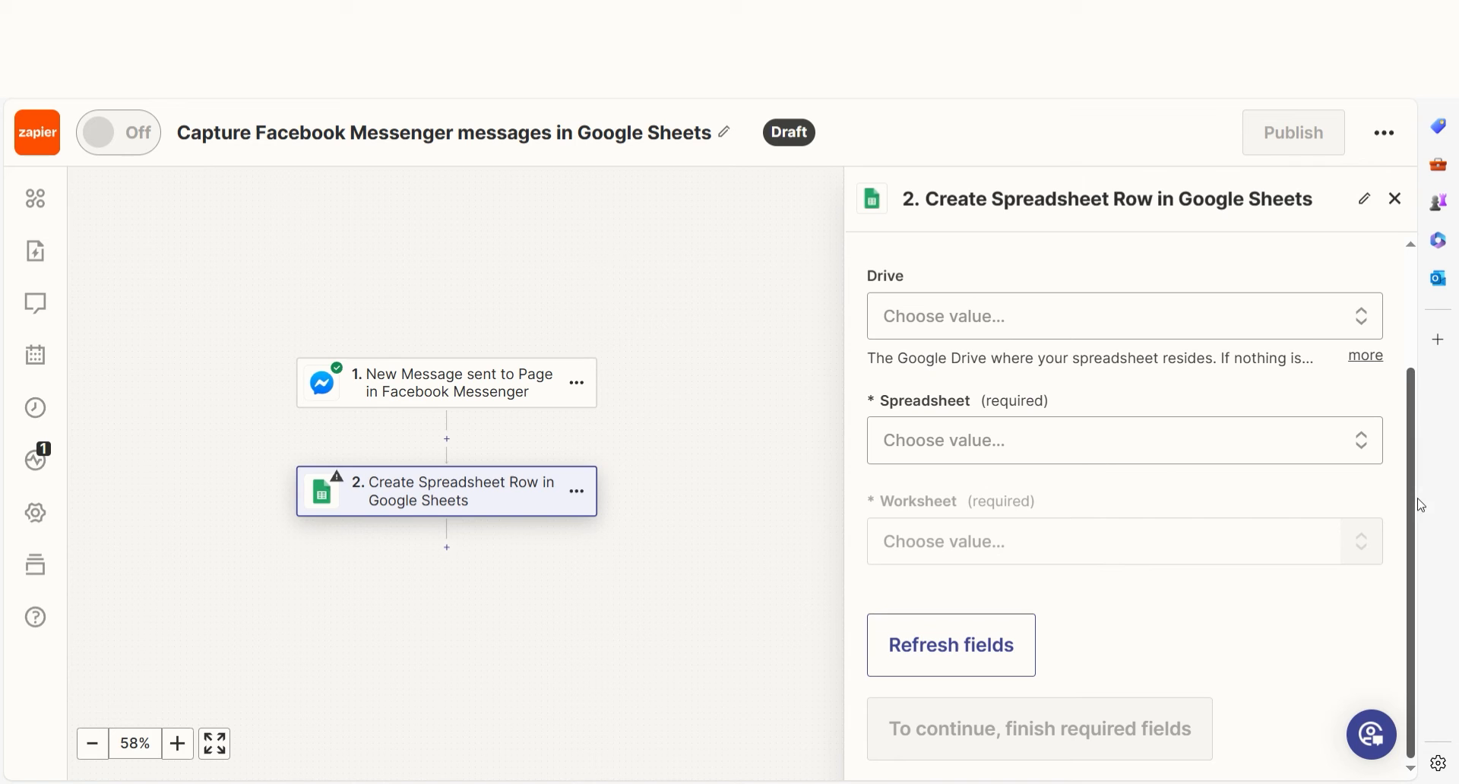
left_click(1123, 440)
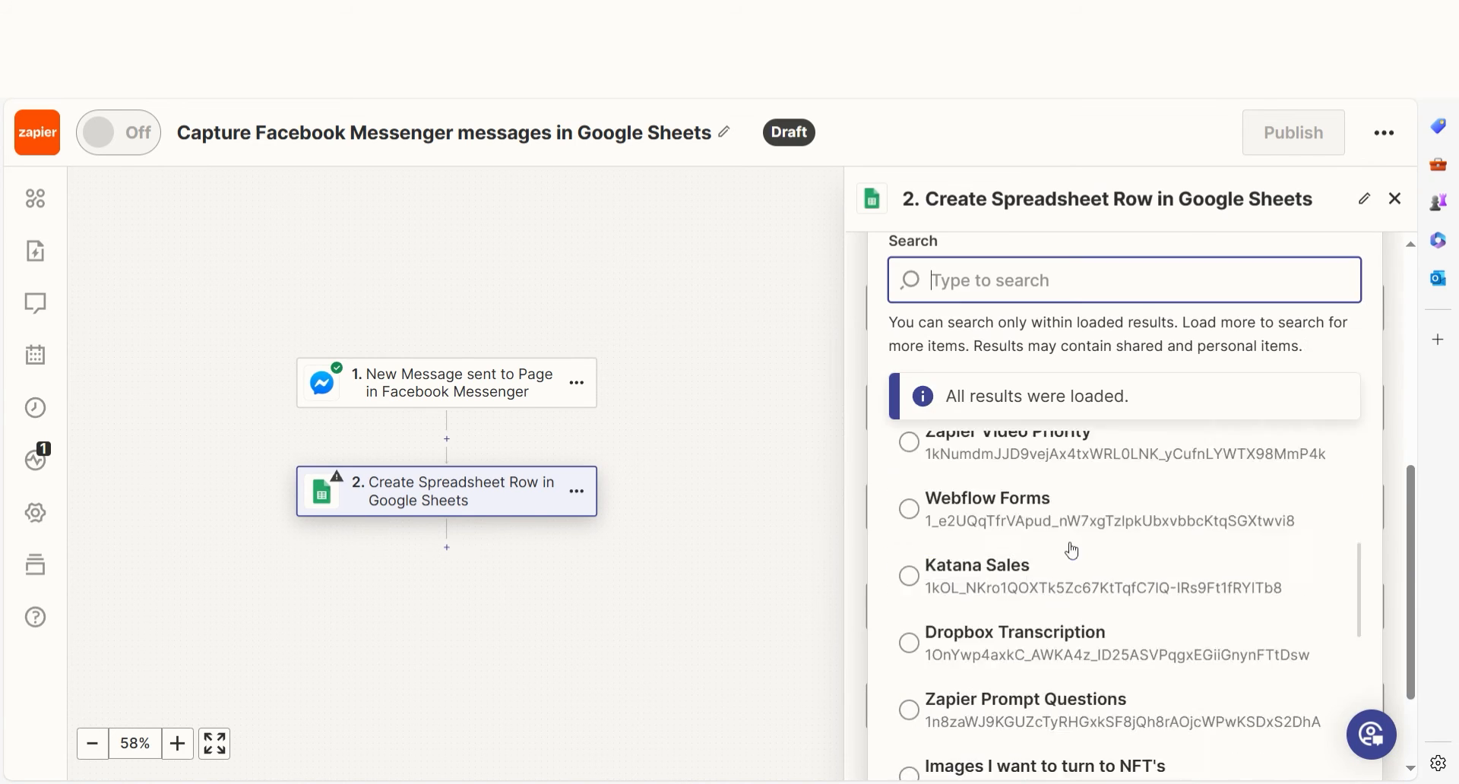
left_click(1123, 478)
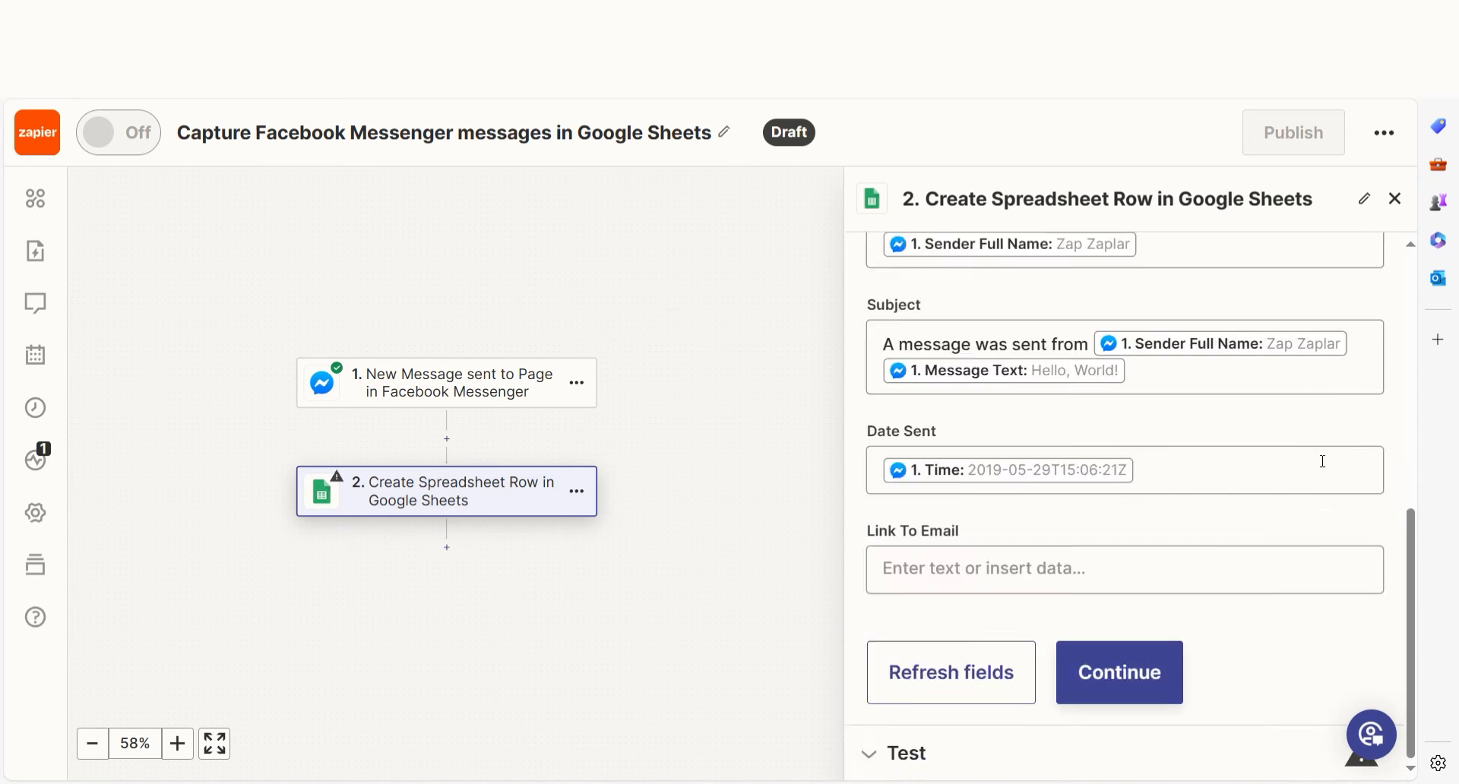
left_click(1118, 672)
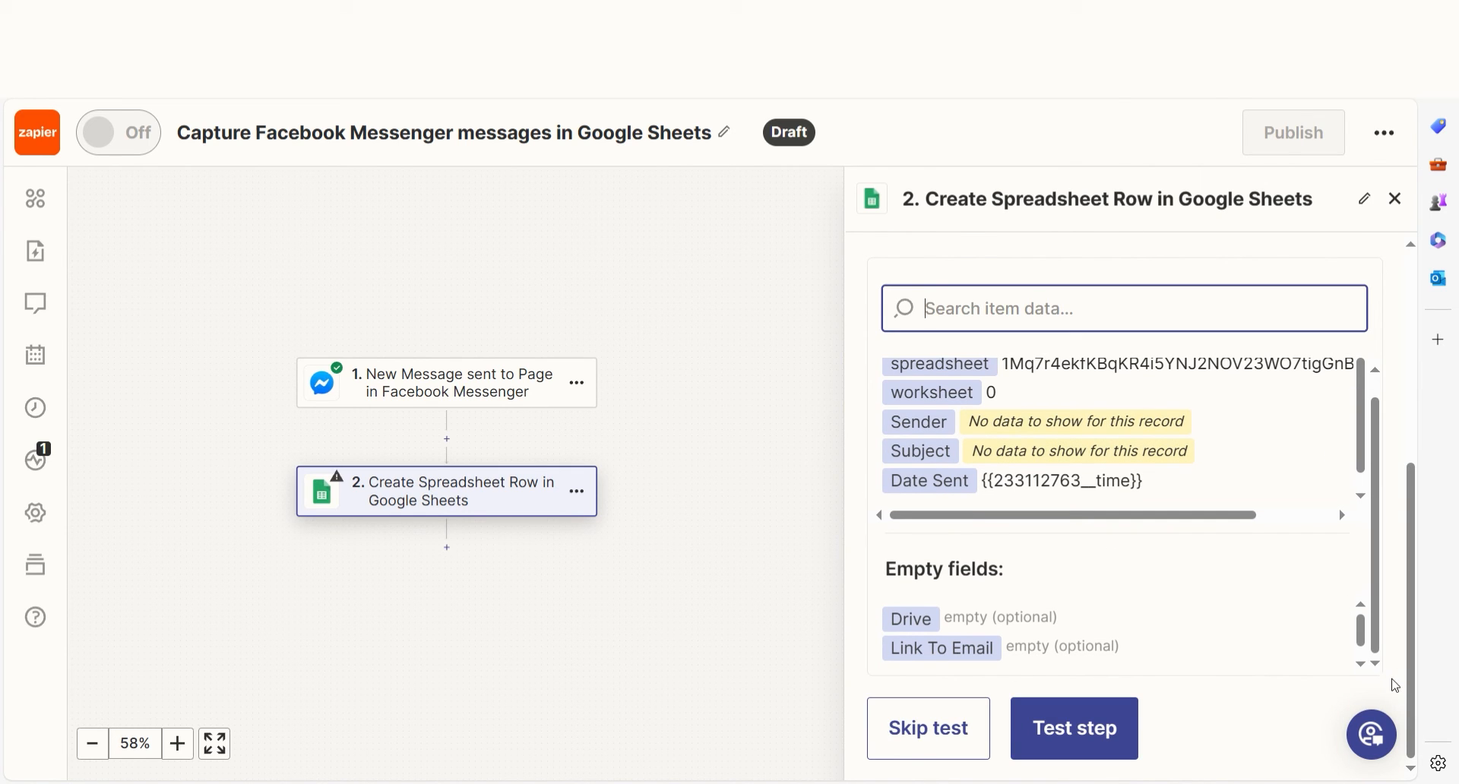
left_click(1073, 728)
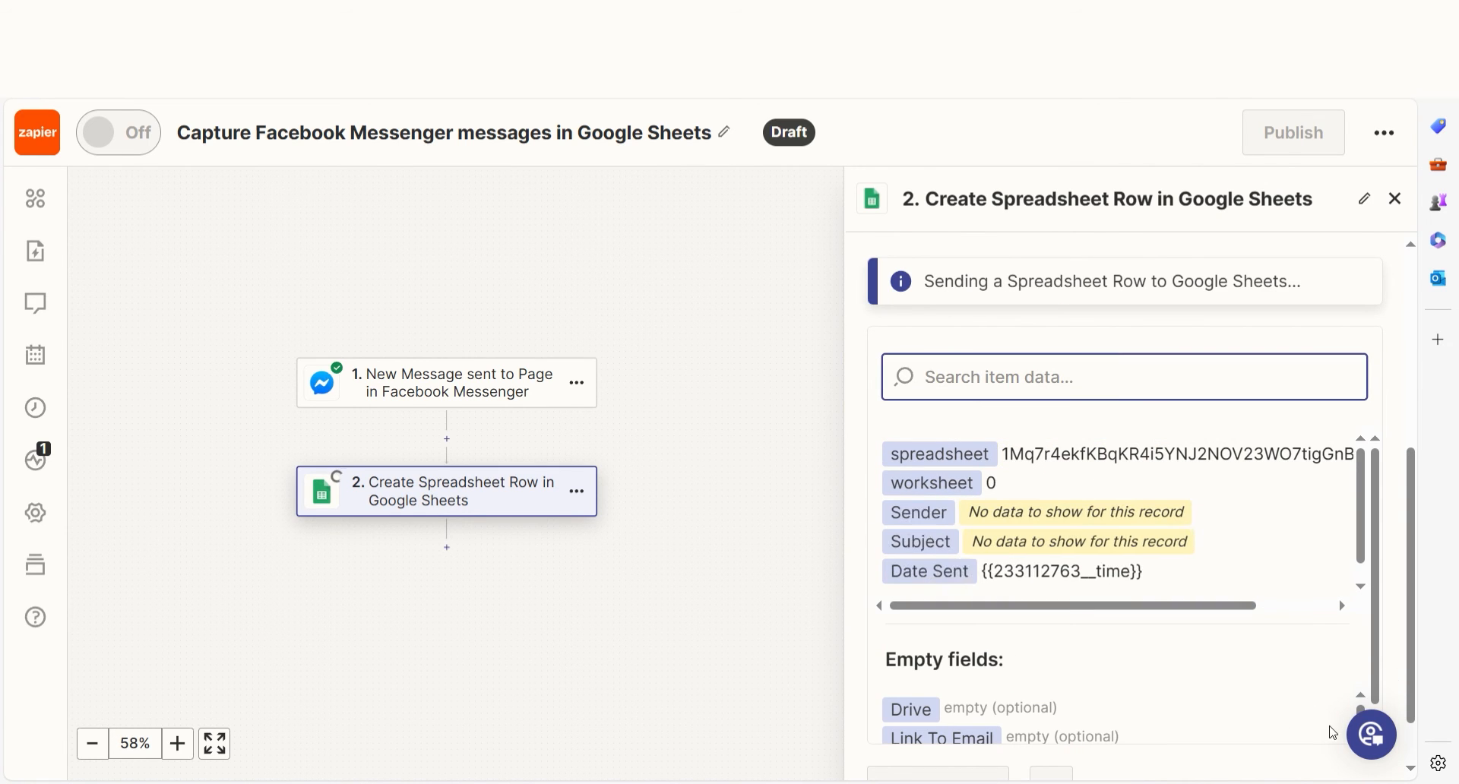